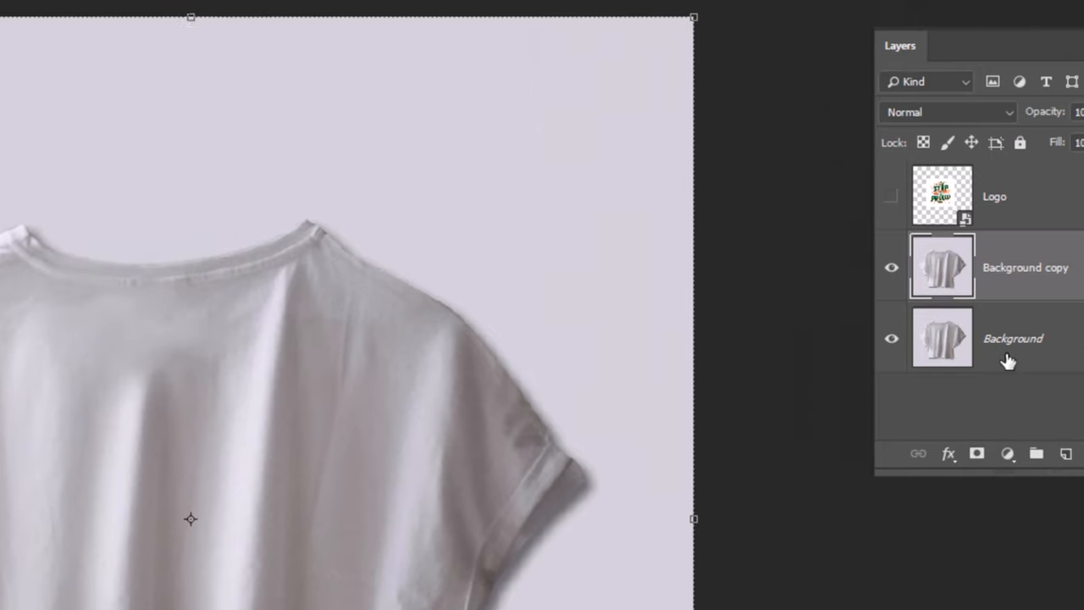
Apply a Gaussian Blur of about 8.4 px to the Background copy layer.
click(230, 14)
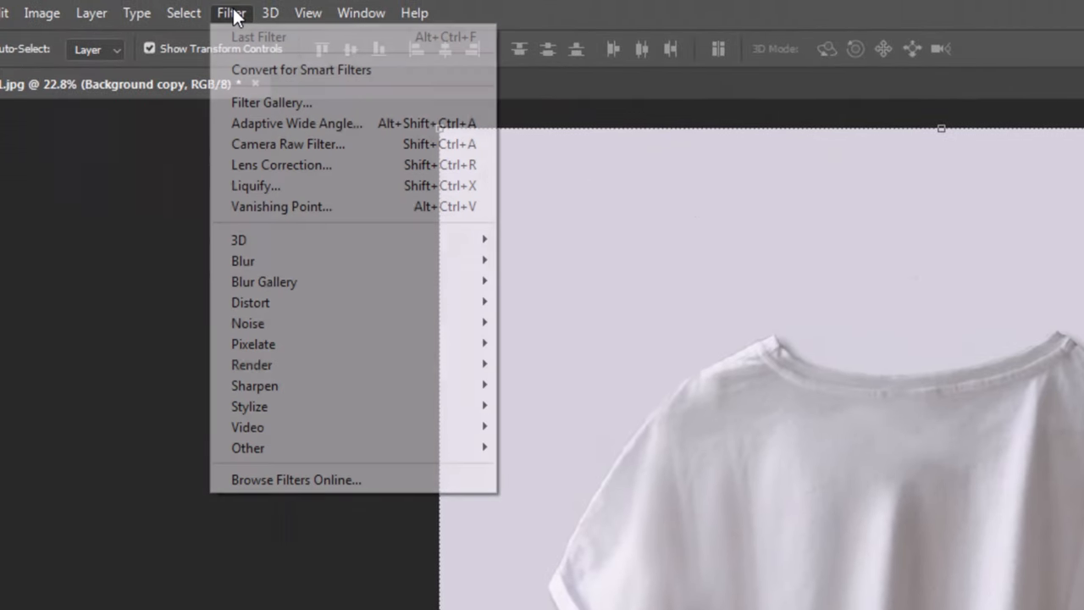
mouse_move(244, 261)
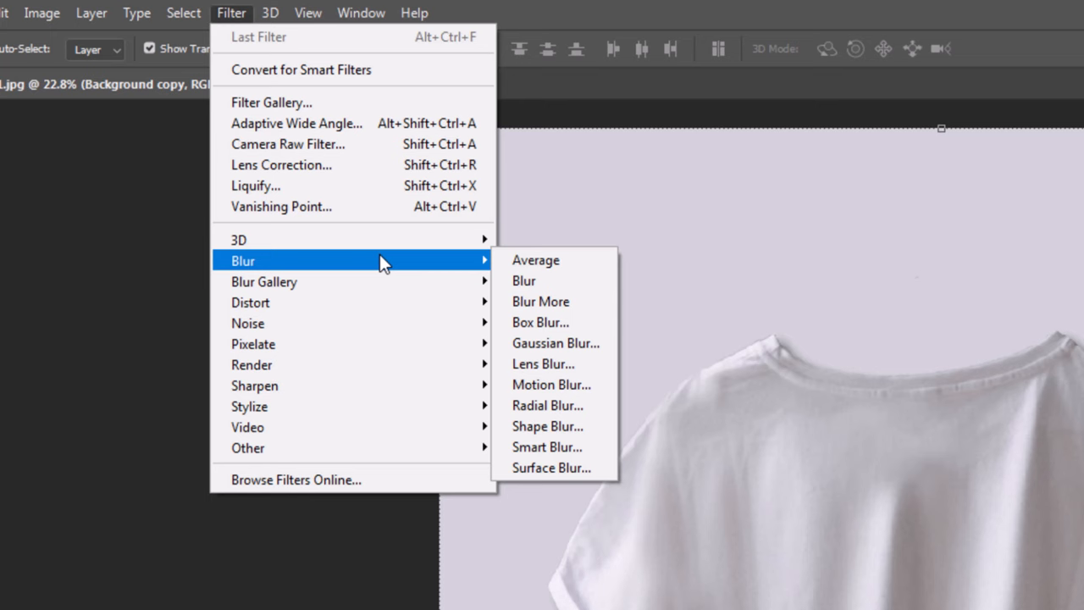
click(556, 342)
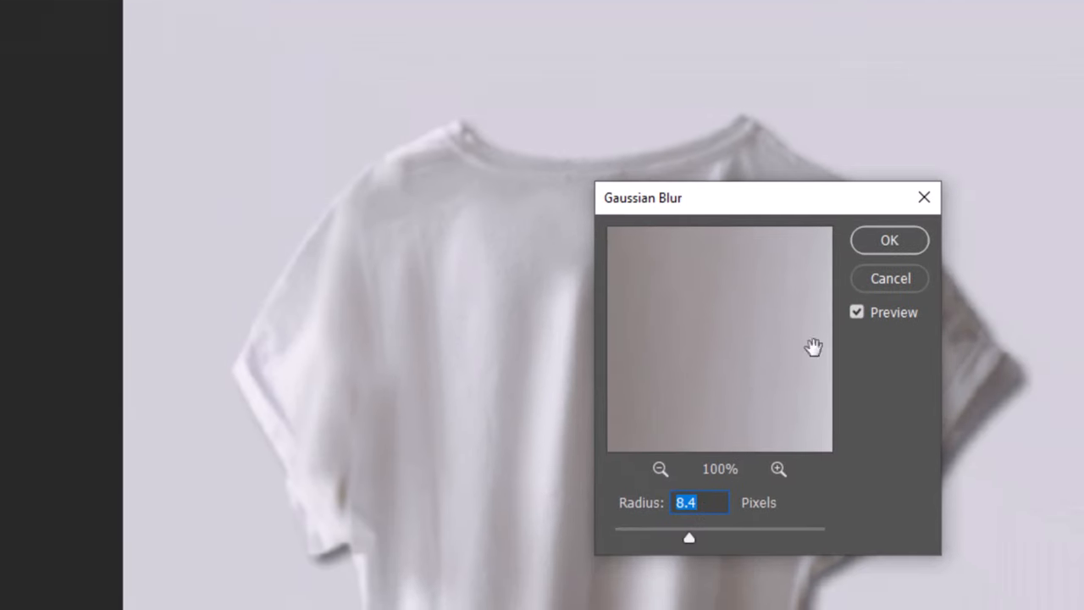
click(888, 240)
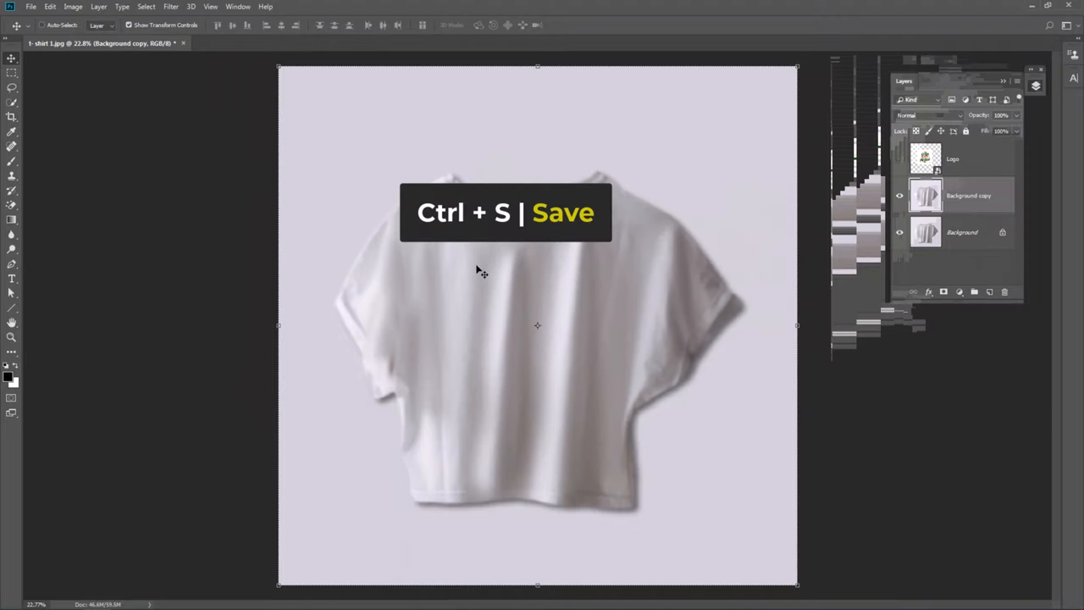
Save the blurred shirt as a separate Photoshop file named 1.
key(ctrl+s)
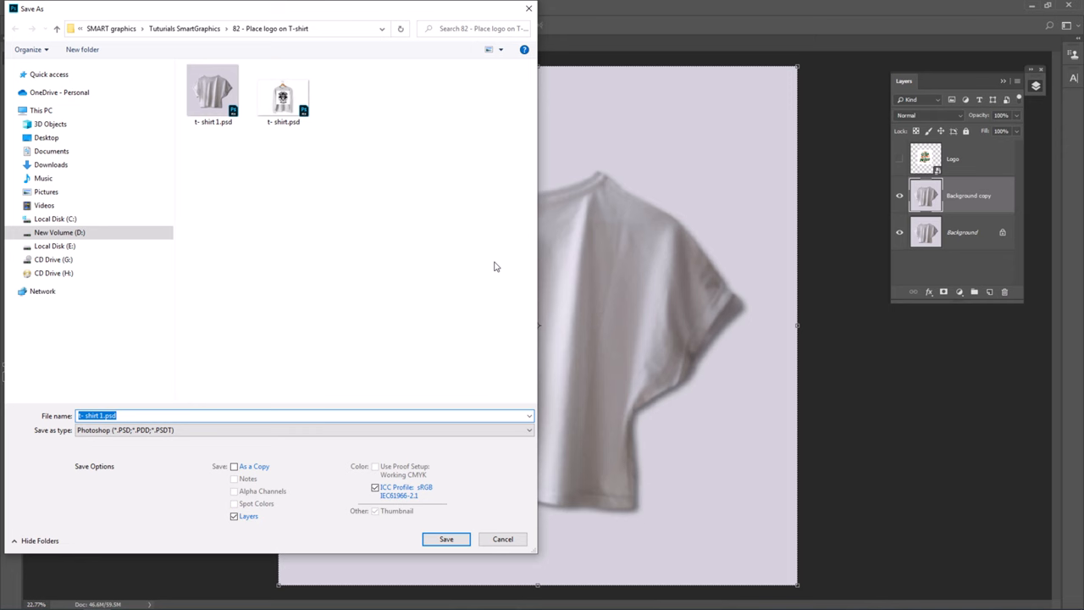
text(1)
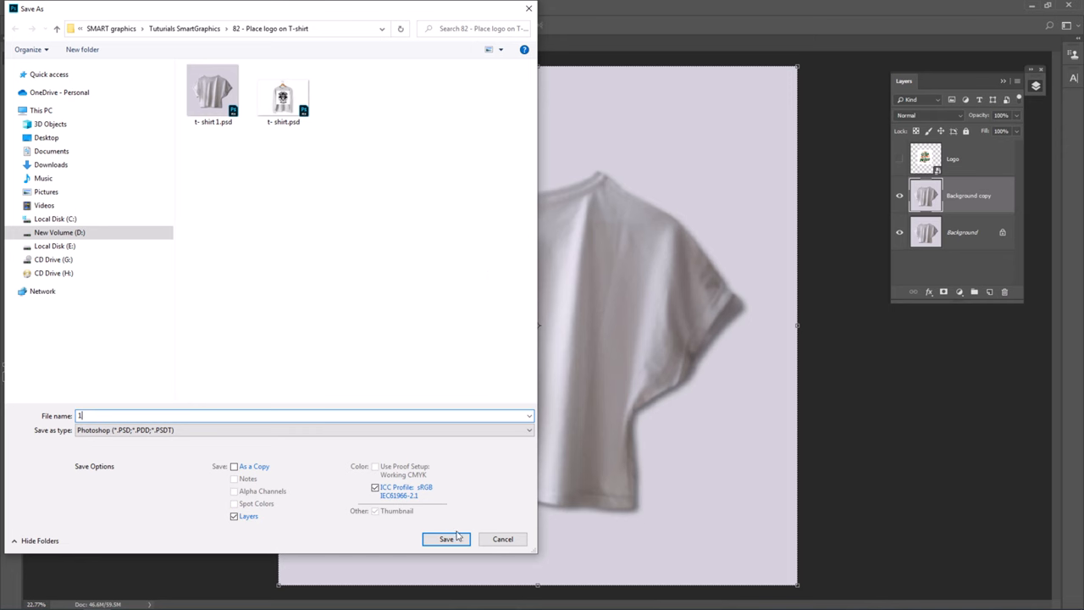
click(446, 539)
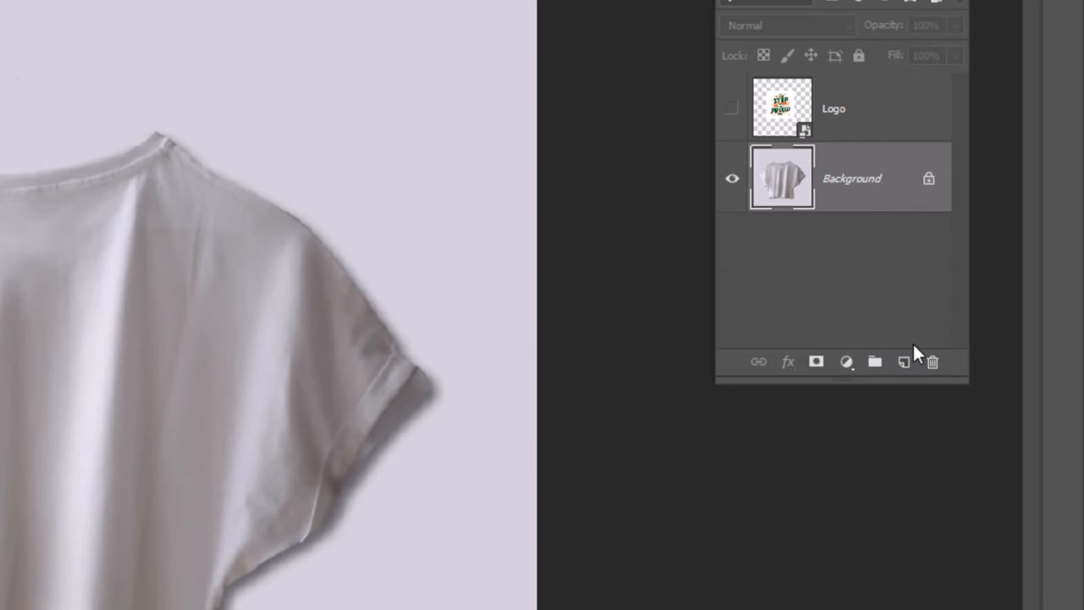
Make the Logo layer visible and scale it down onto the shirt.
click(732, 109)
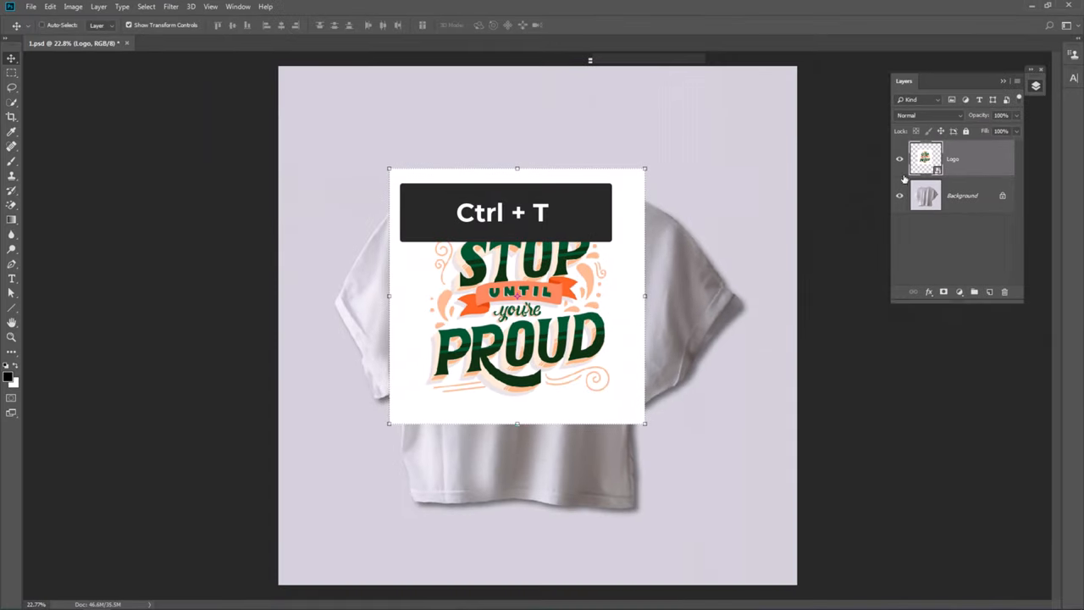
key(ctrl+t)
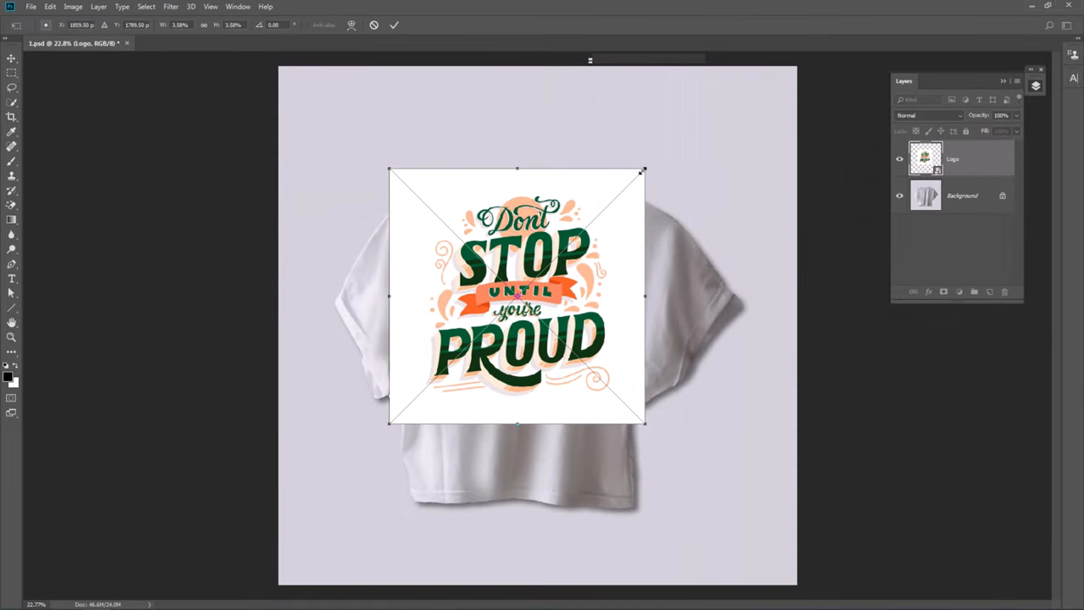
drag(516, 297, 529, 337)
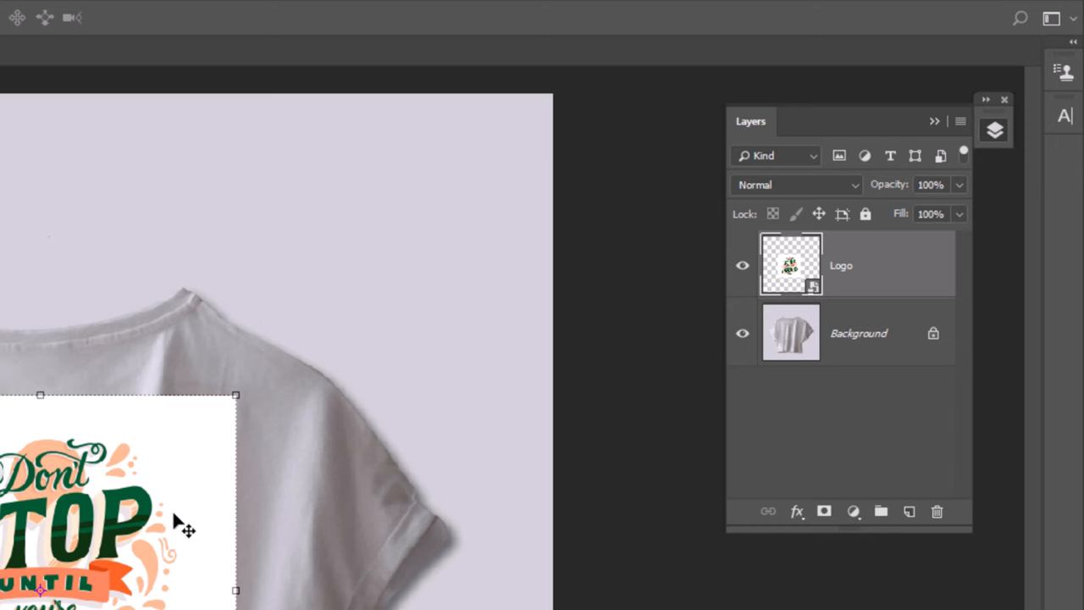
Set the logo's blend mode to Multiply so its white background disappears.
click(794, 185)
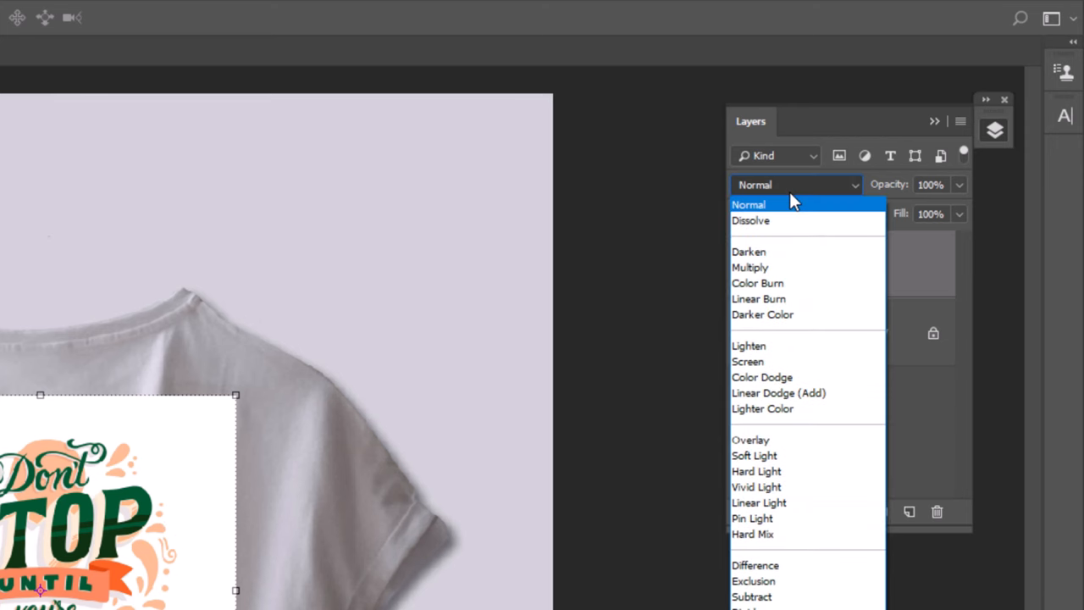
click(749, 268)
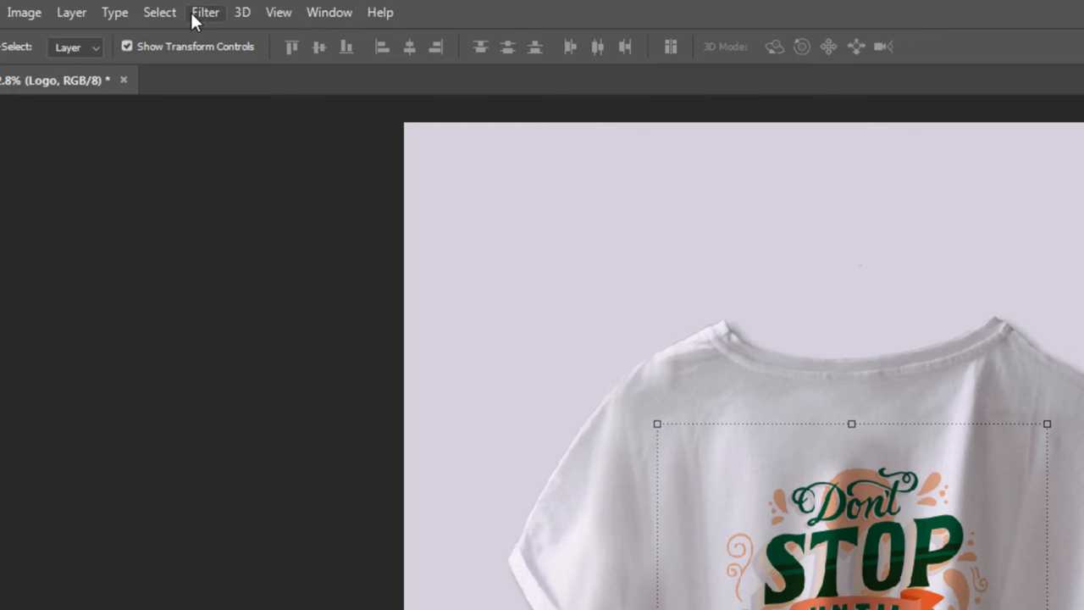
Apply a Displace filter at scale 10 using 1.psd as the displacement map.
click(207, 12)
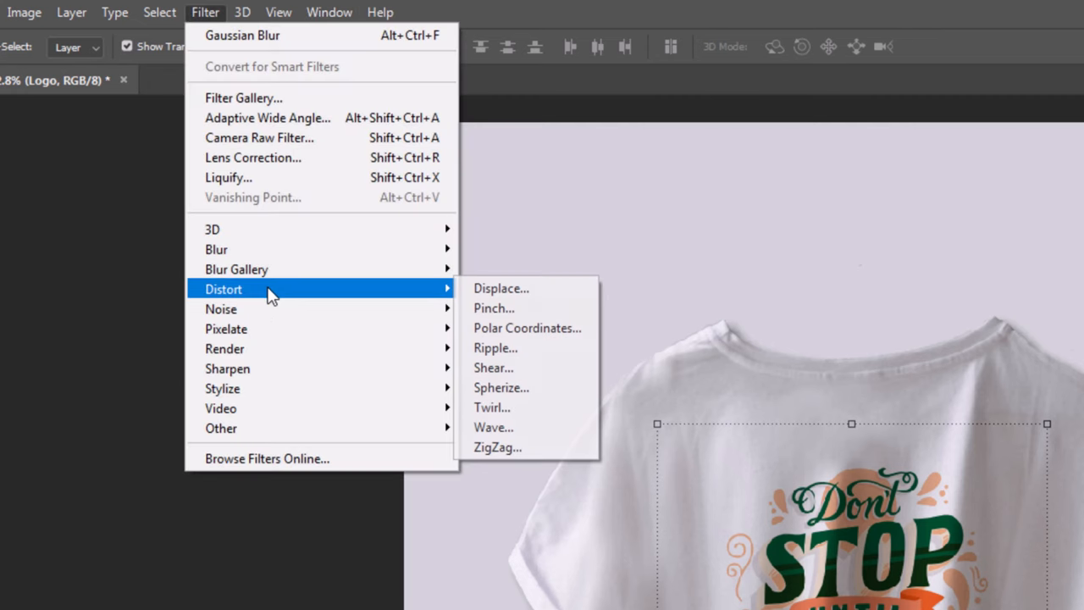
click(502, 288)
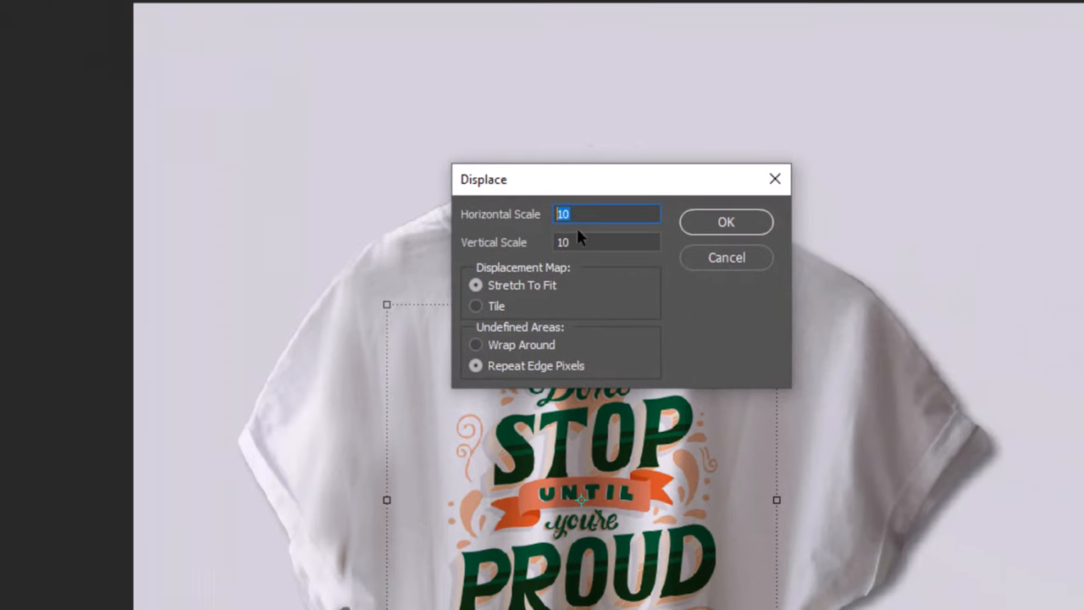
click(726, 222)
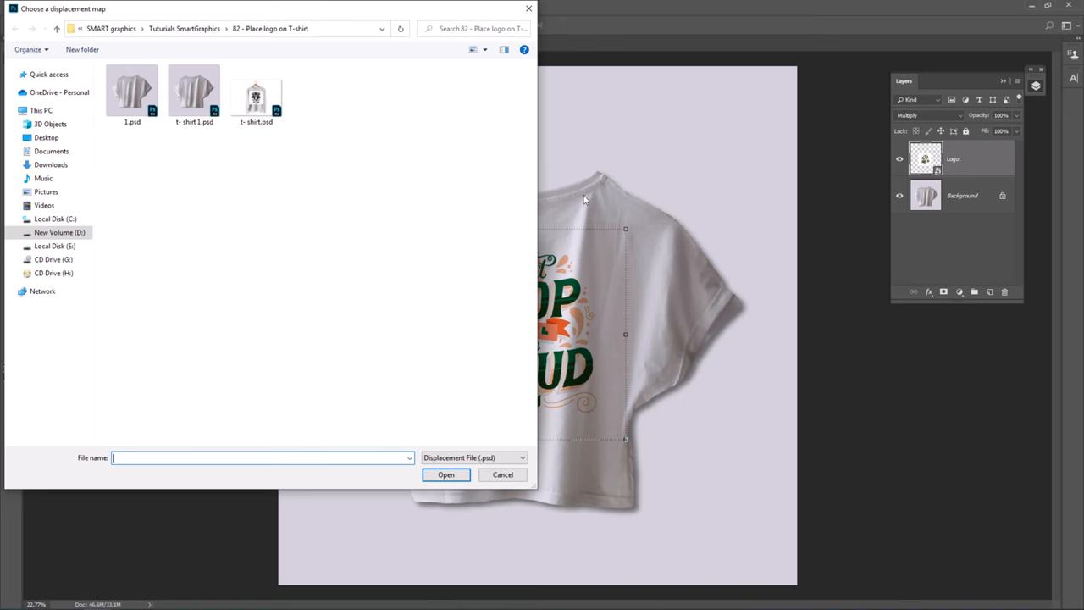
click(132, 88)
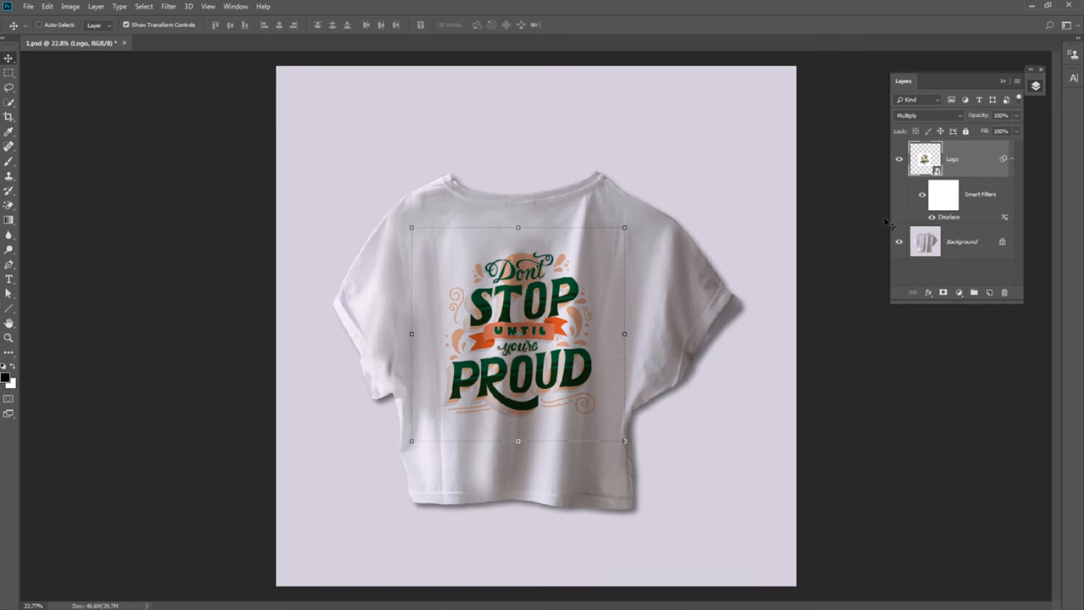
In Blending Options, split the Underlying Layer white slider around 251/255 so highlights show through.
click(742, 522)
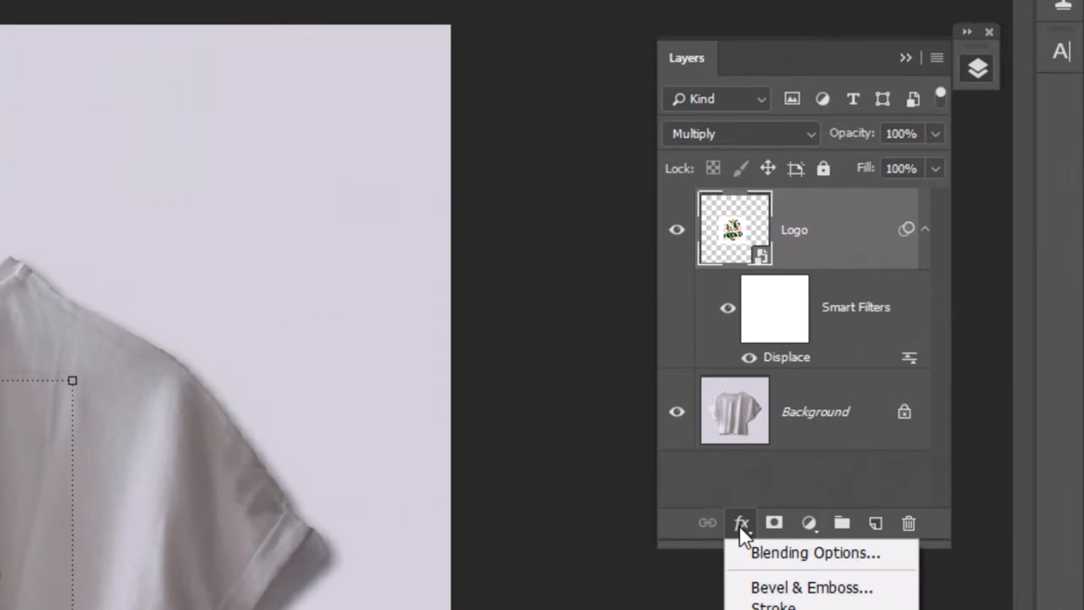
click(814, 552)
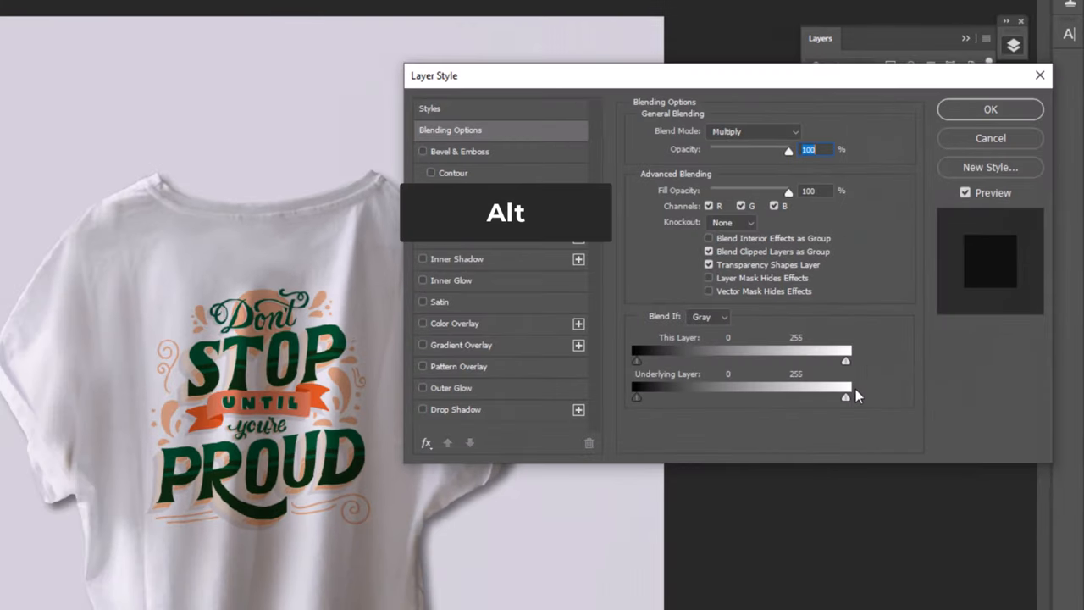
drag(846, 396, 844, 396)
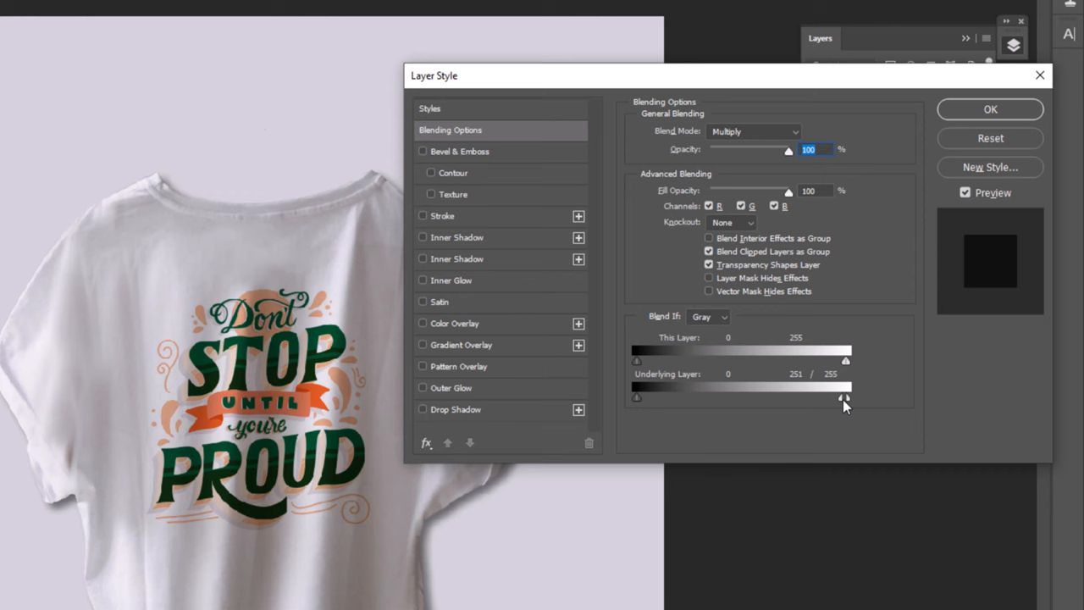